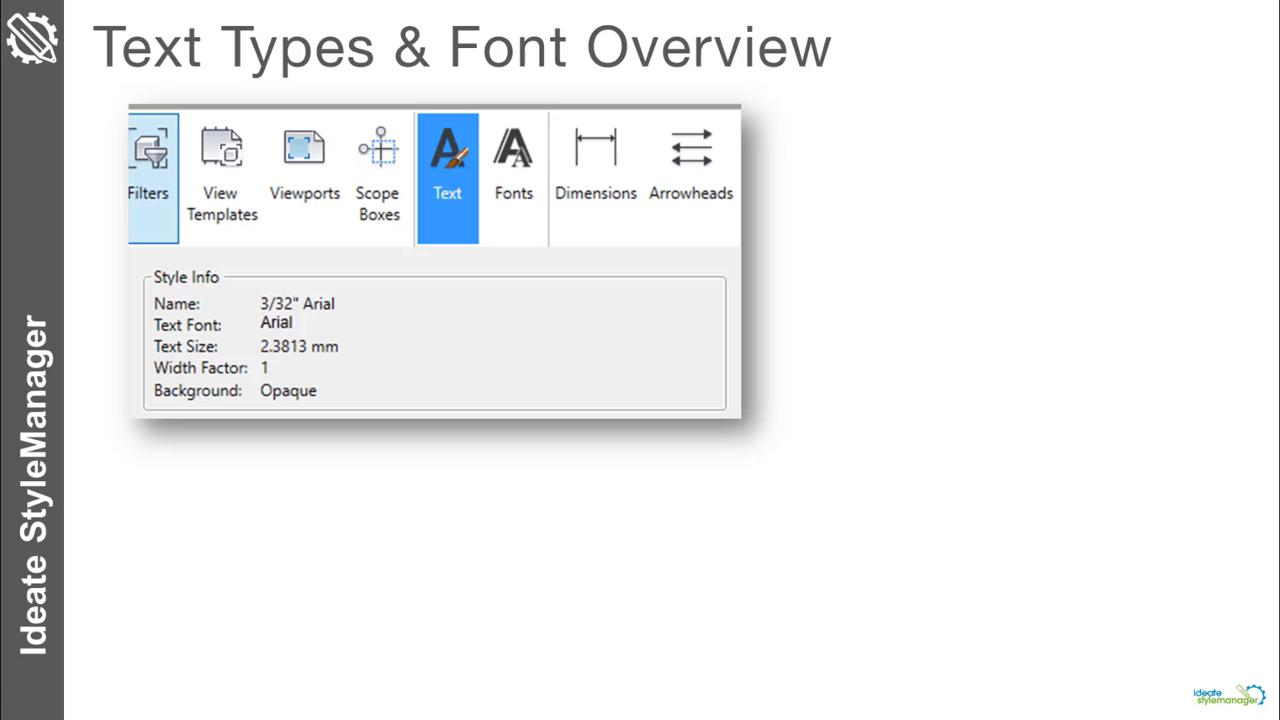
- Open Style Manager's Text page to list the project's text types and usage counts
click(513, 160)
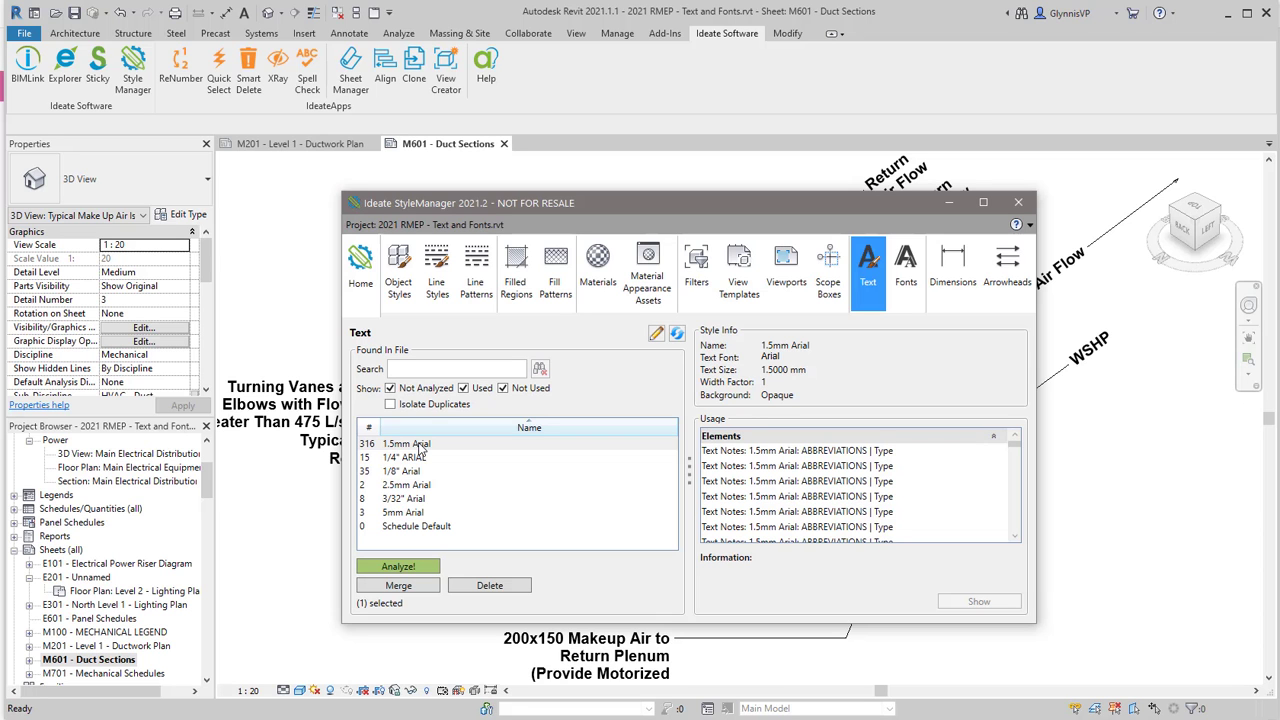
click(405, 457)
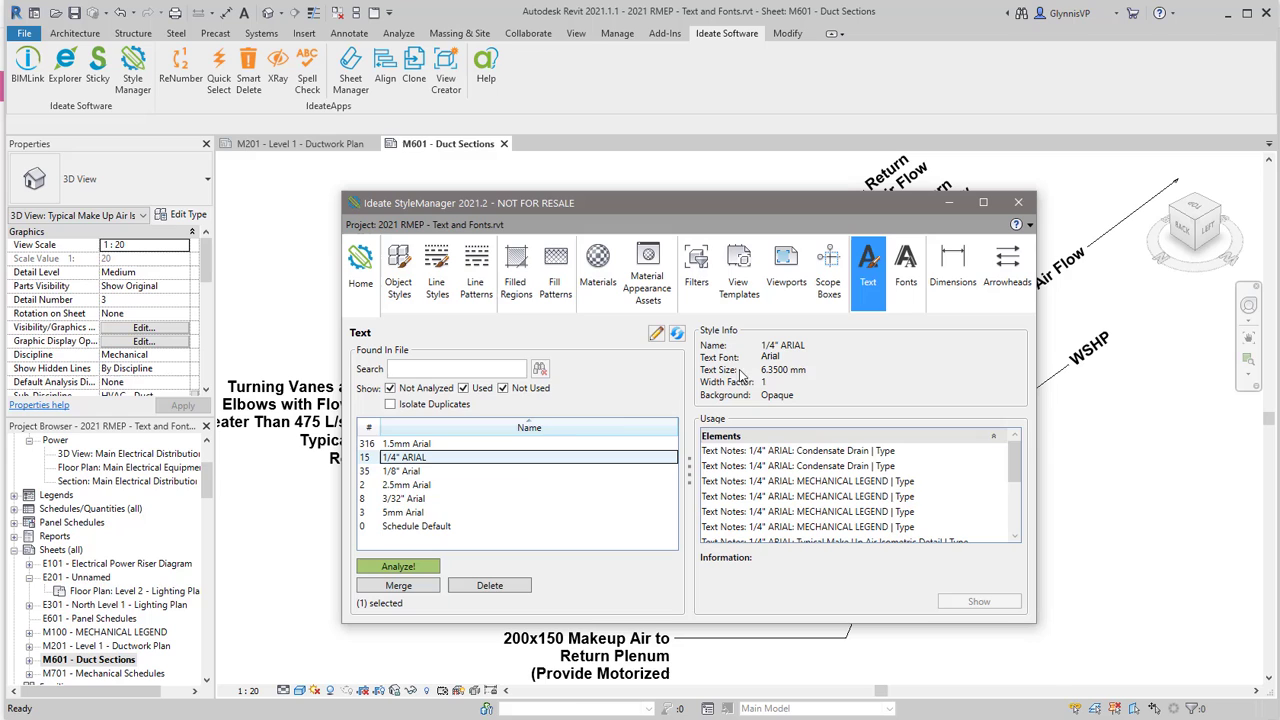
click(410, 485)
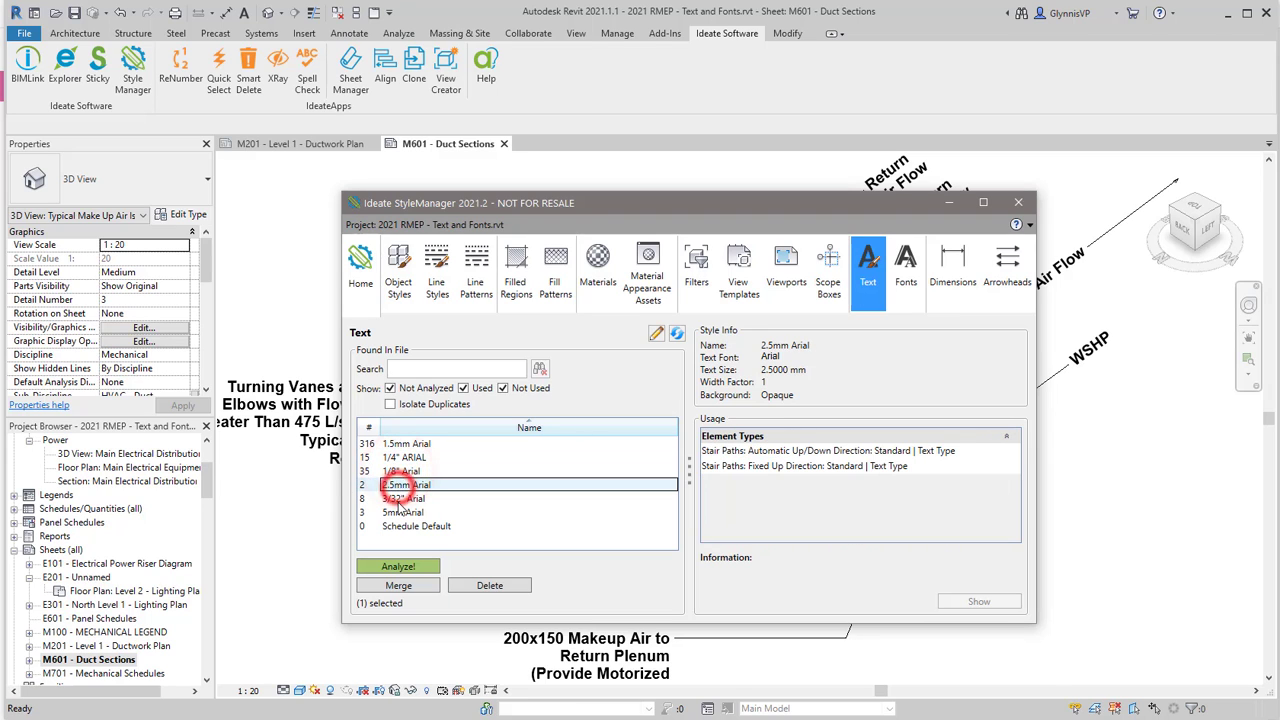
click(403, 512)
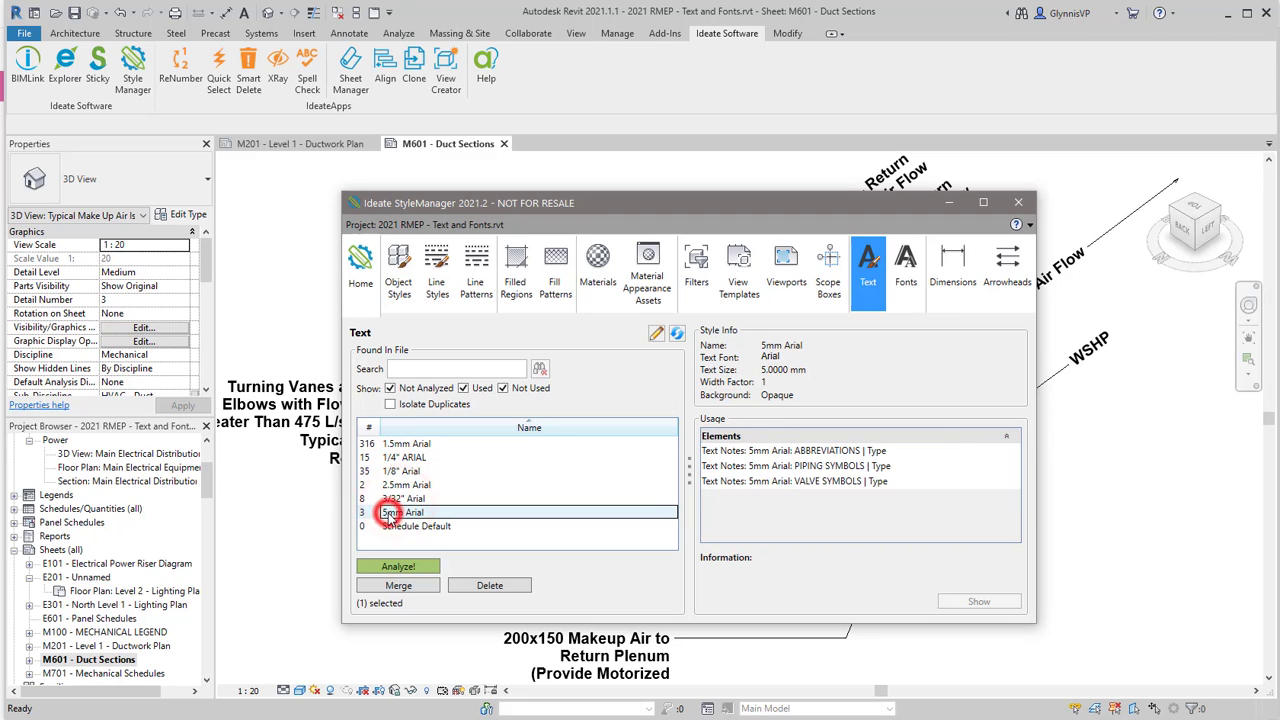
click(400, 511)
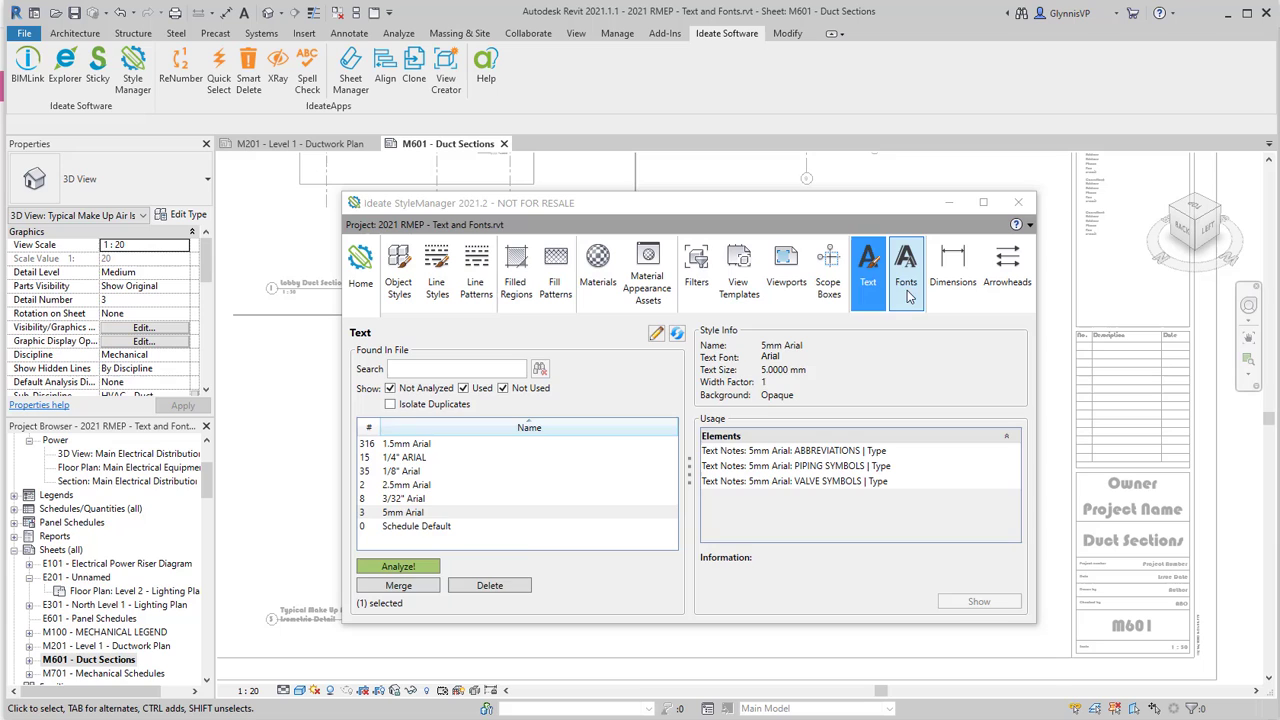
- Show the project's fonts and review Arial's usage, including the Generic Models logo text
click(906, 265)
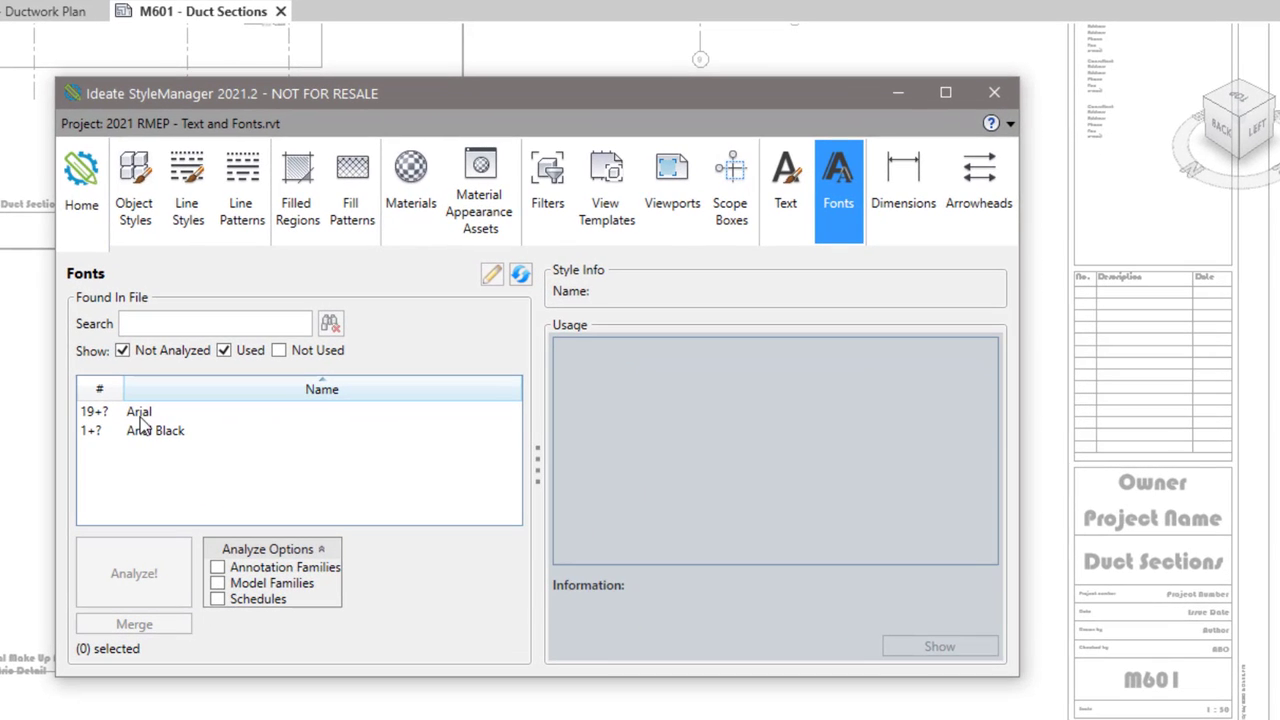
click(138, 411)
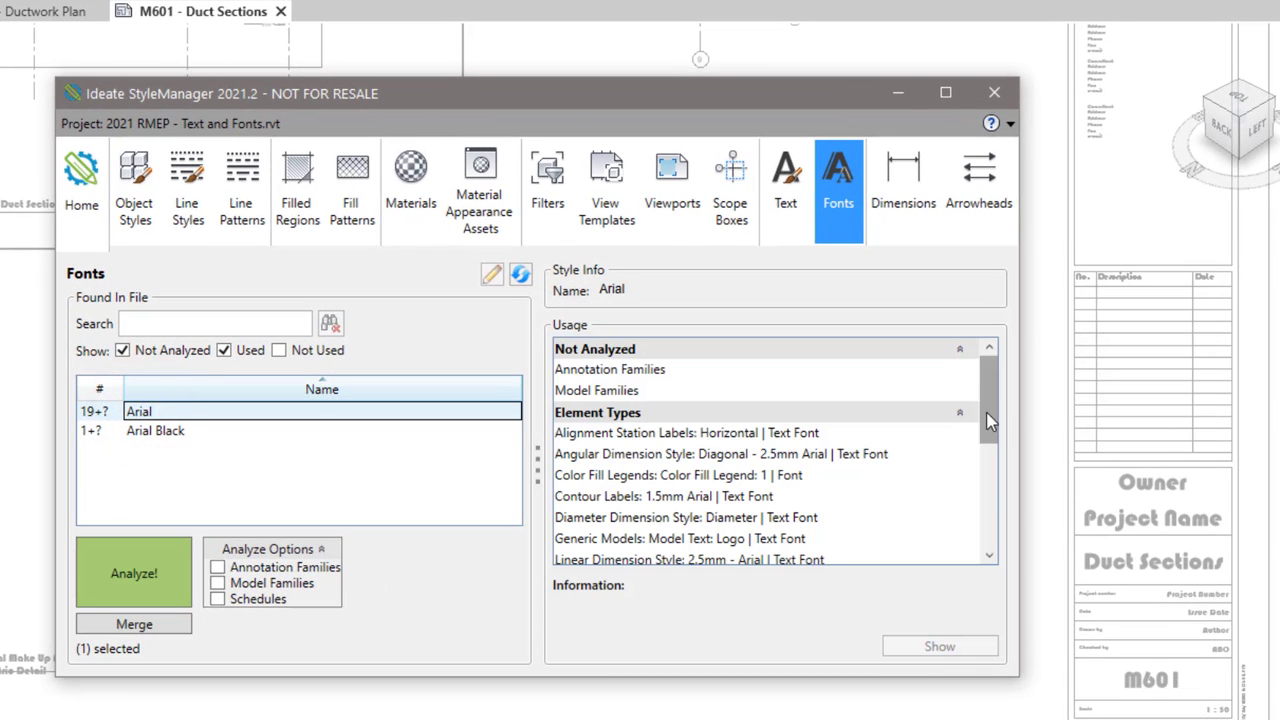
click(633, 506)
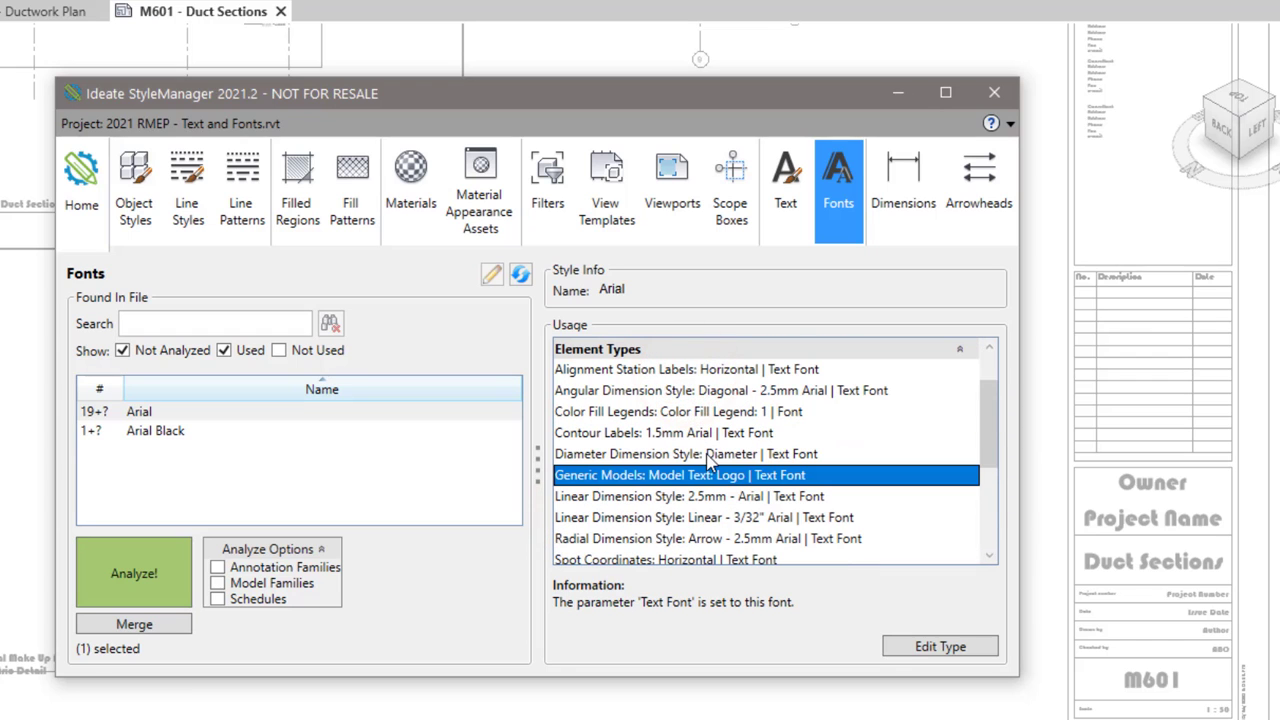
click(155, 430)
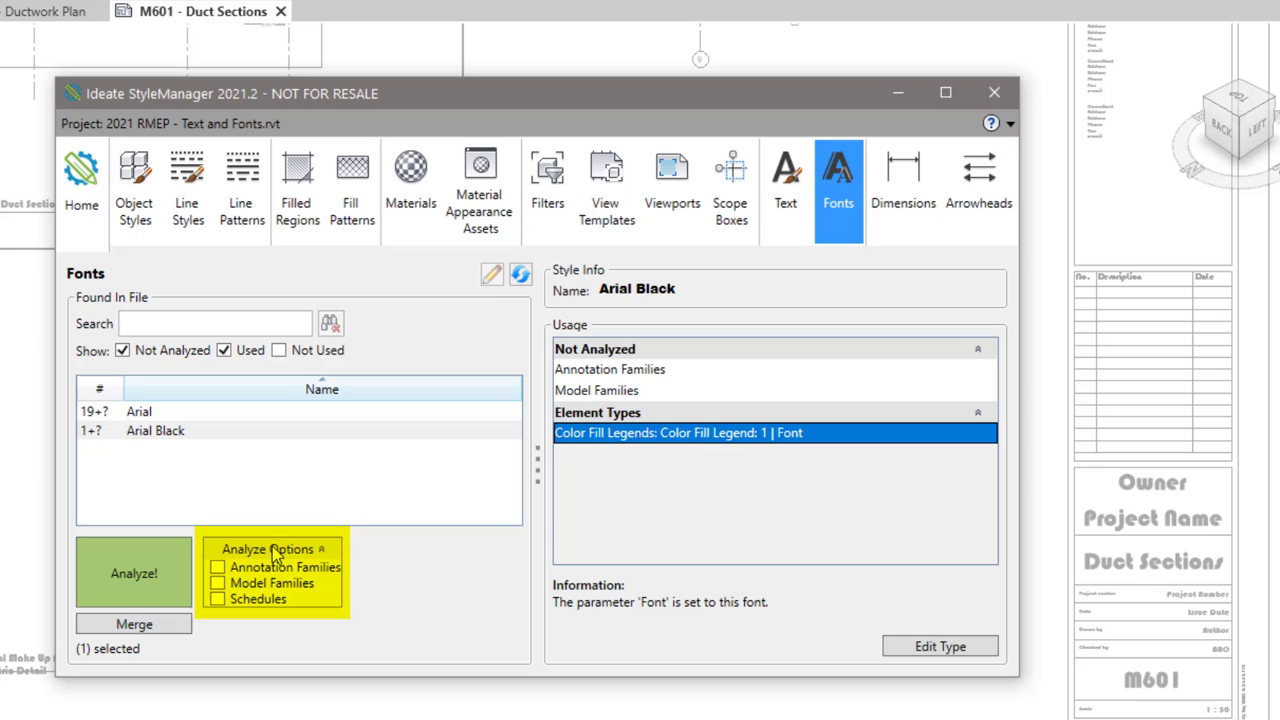
mouse_move(272, 556)
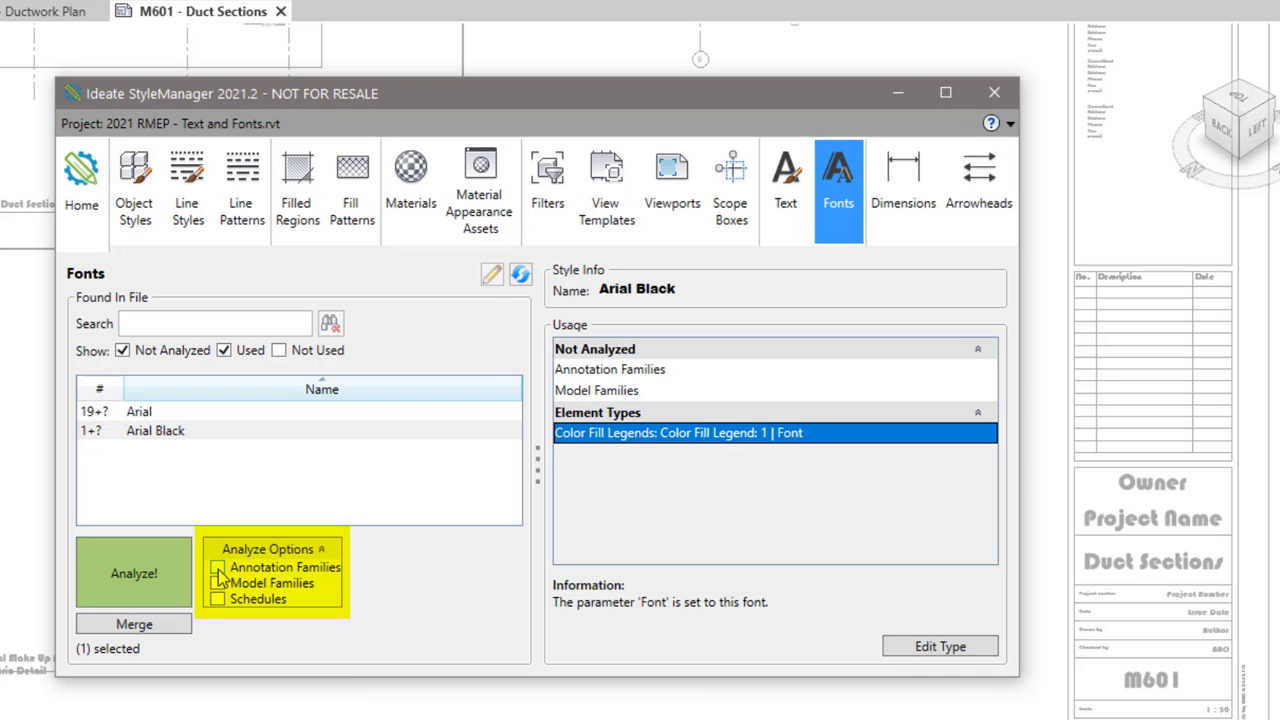
- Re-analyze with Annotation Families included, then view which families use Bauhaus 93
click(217, 567)
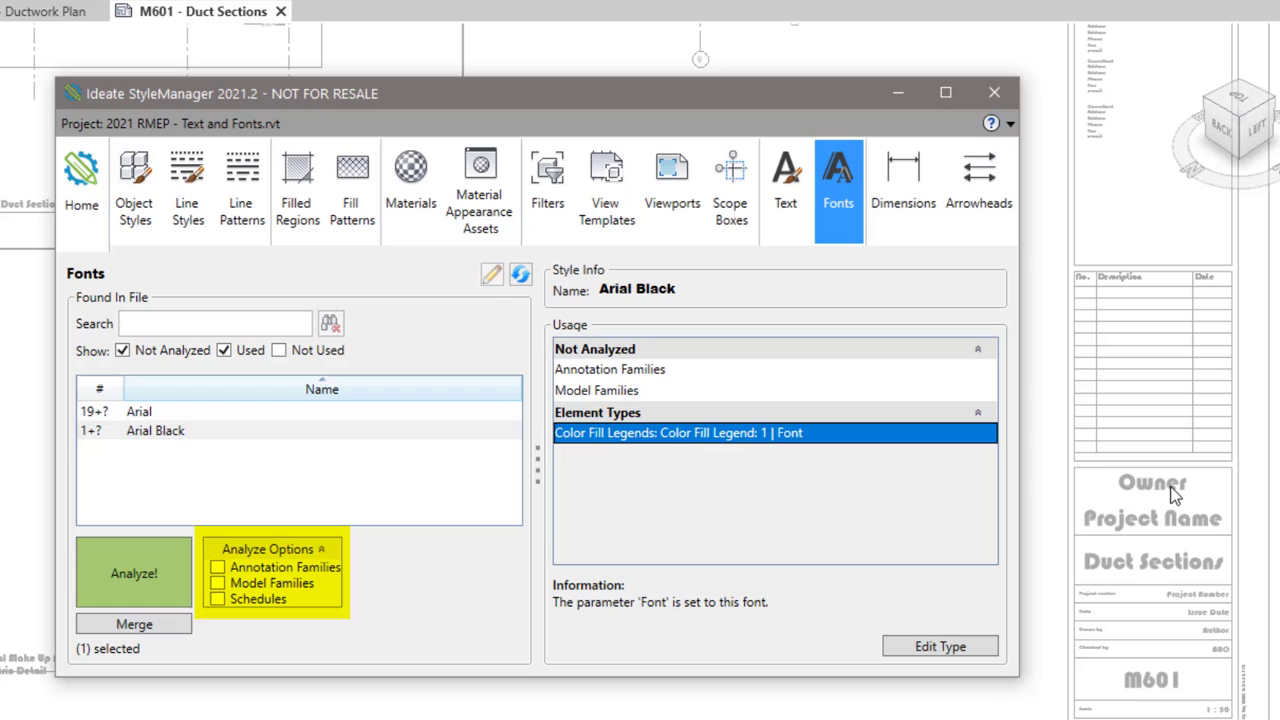
mouse_move(1167, 495)
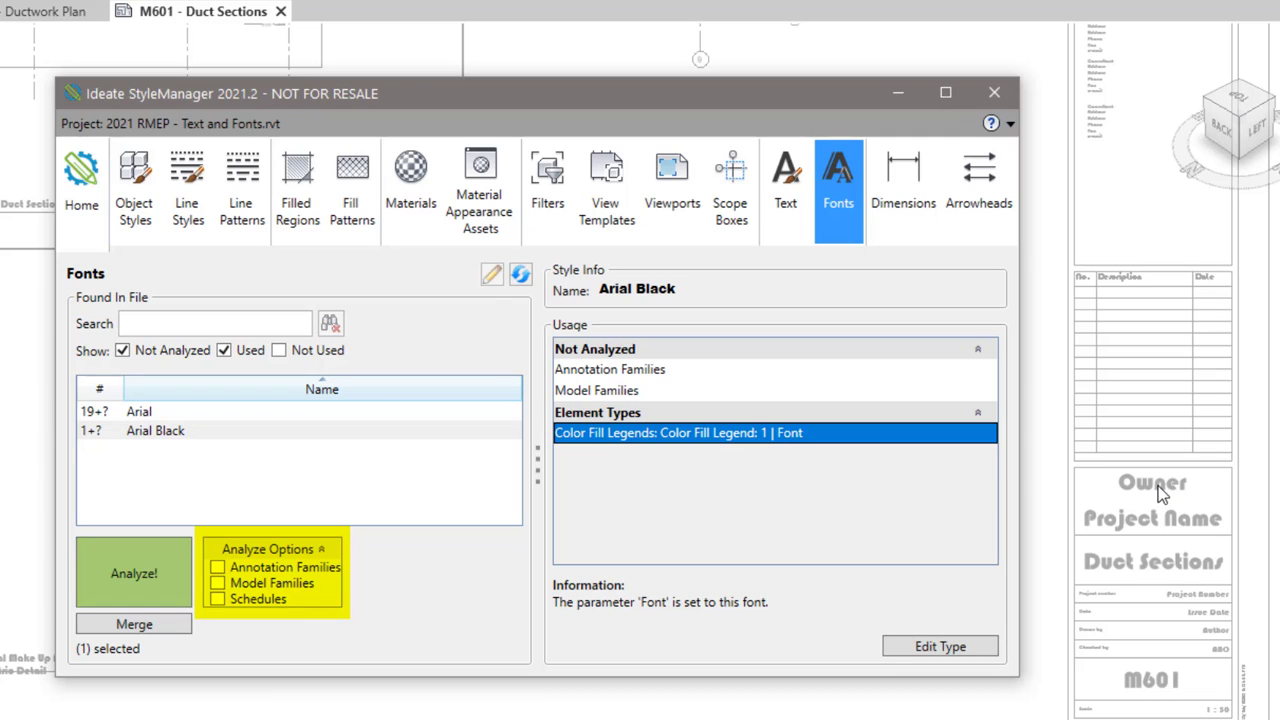
click(218, 567)
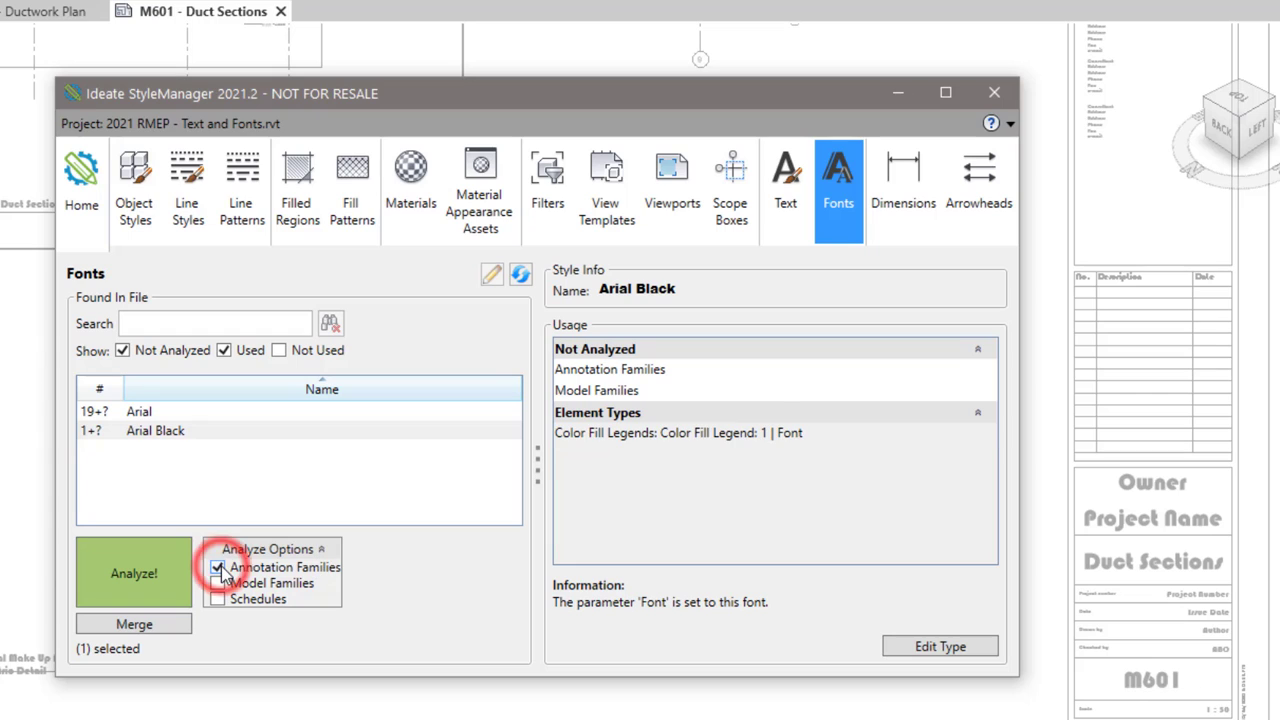
click(133, 572)
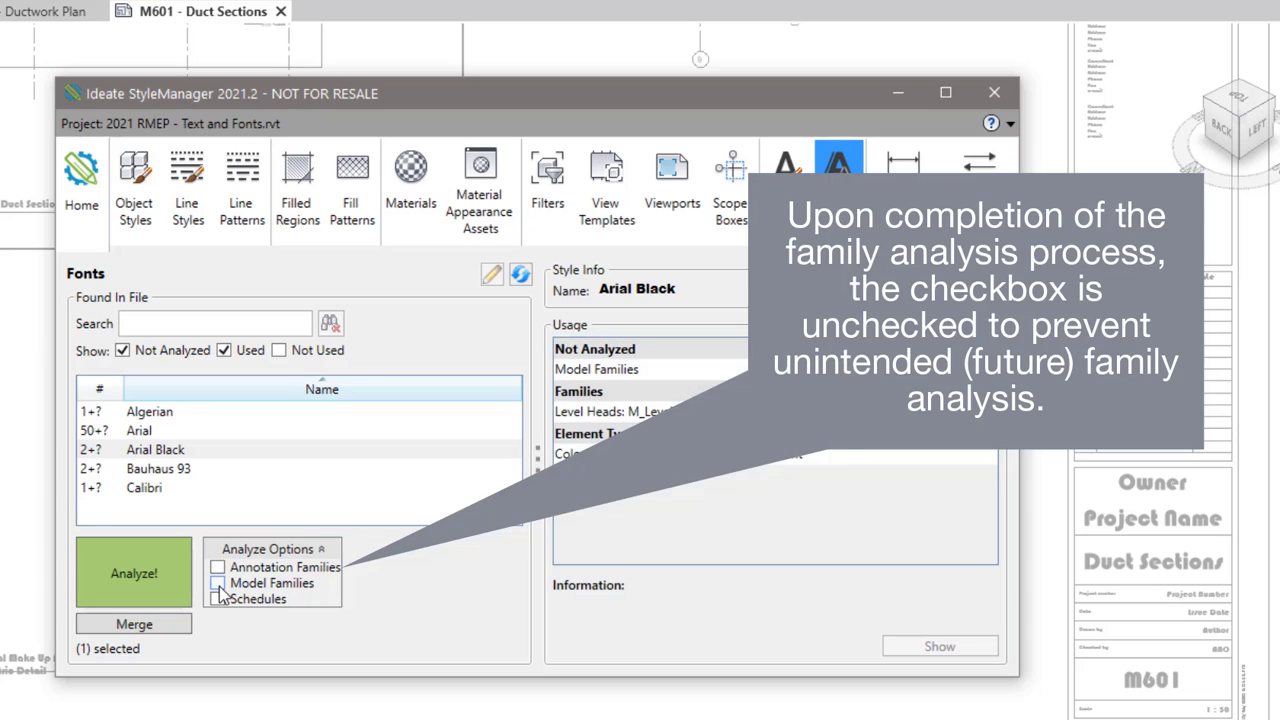
click(158, 468)
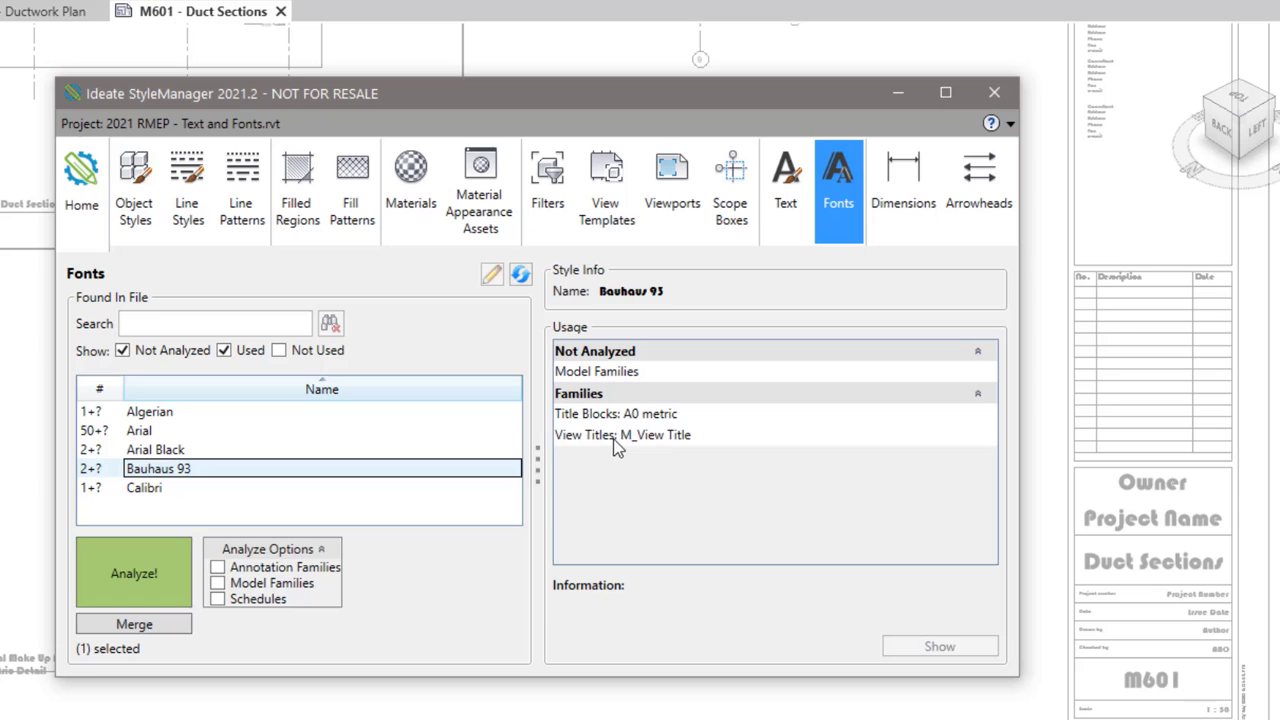
- Inspect the M_View Title family's use of Bauhaus 93
click(622, 434)
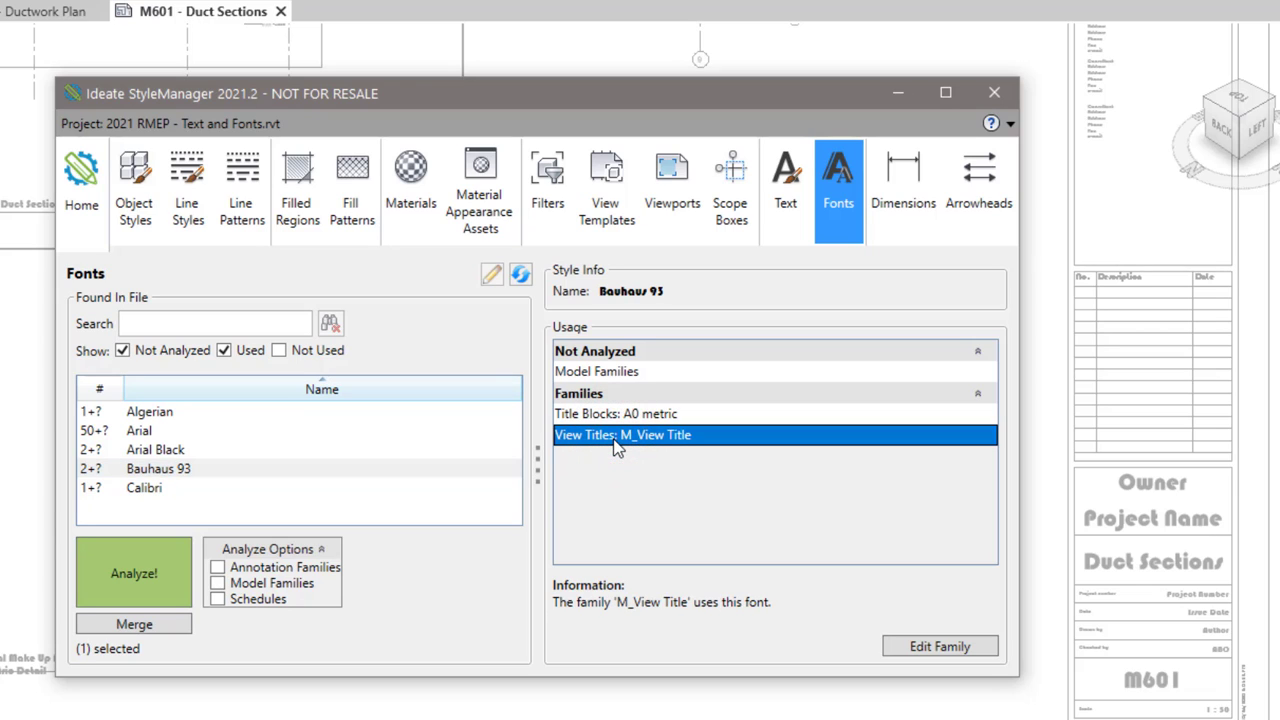
mouse_move(615, 448)
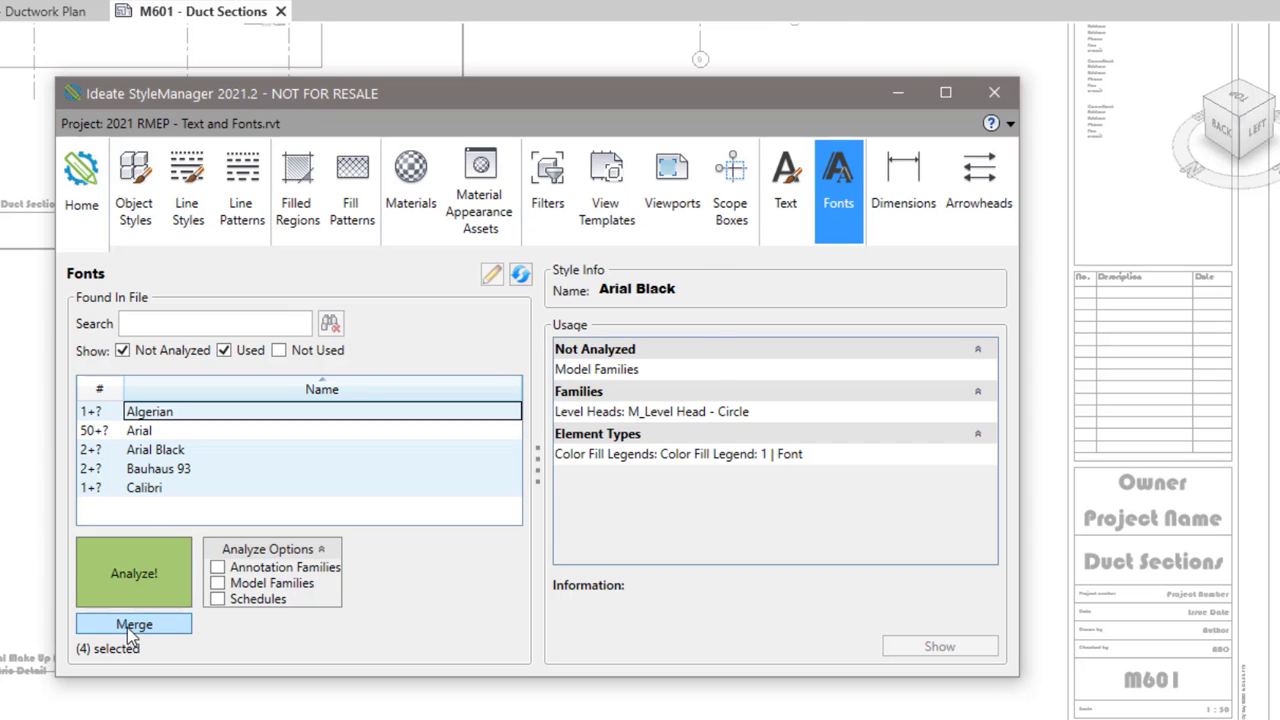
- Merge the four selected fonts into Arial, accepting that unanalyzed usages stay unchanged
click(133, 623)
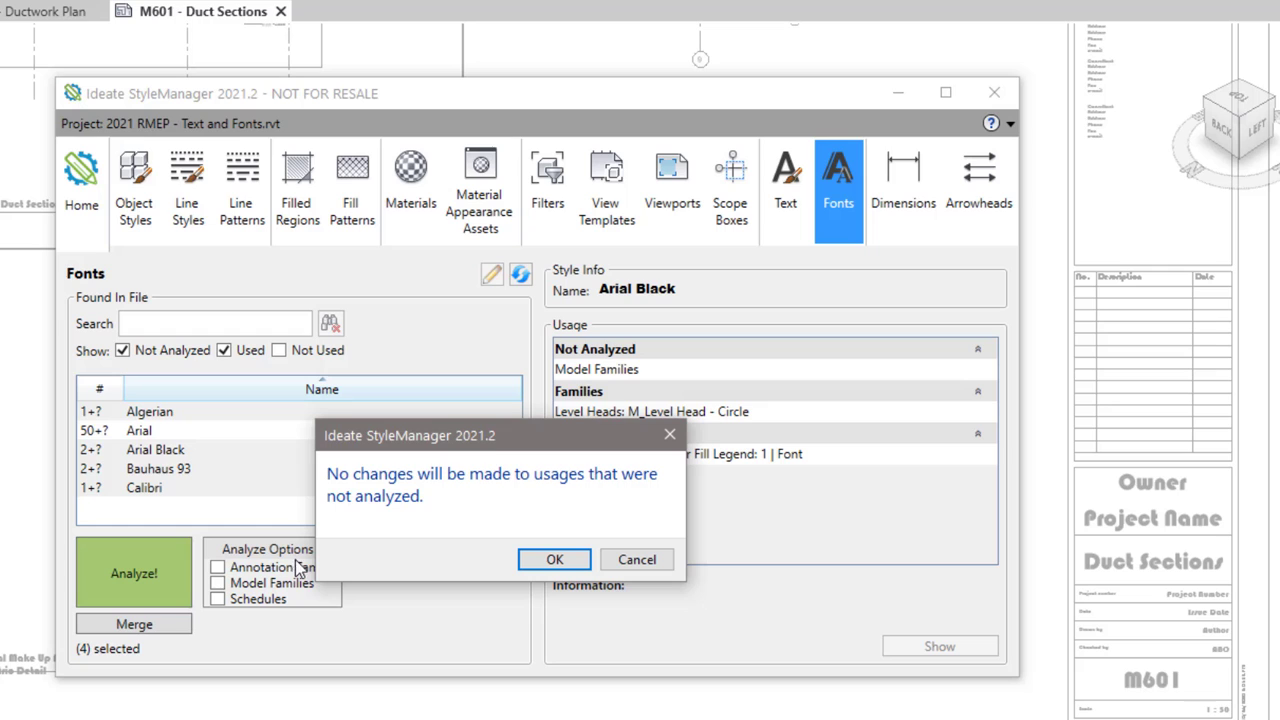
mouse_move(330, 583)
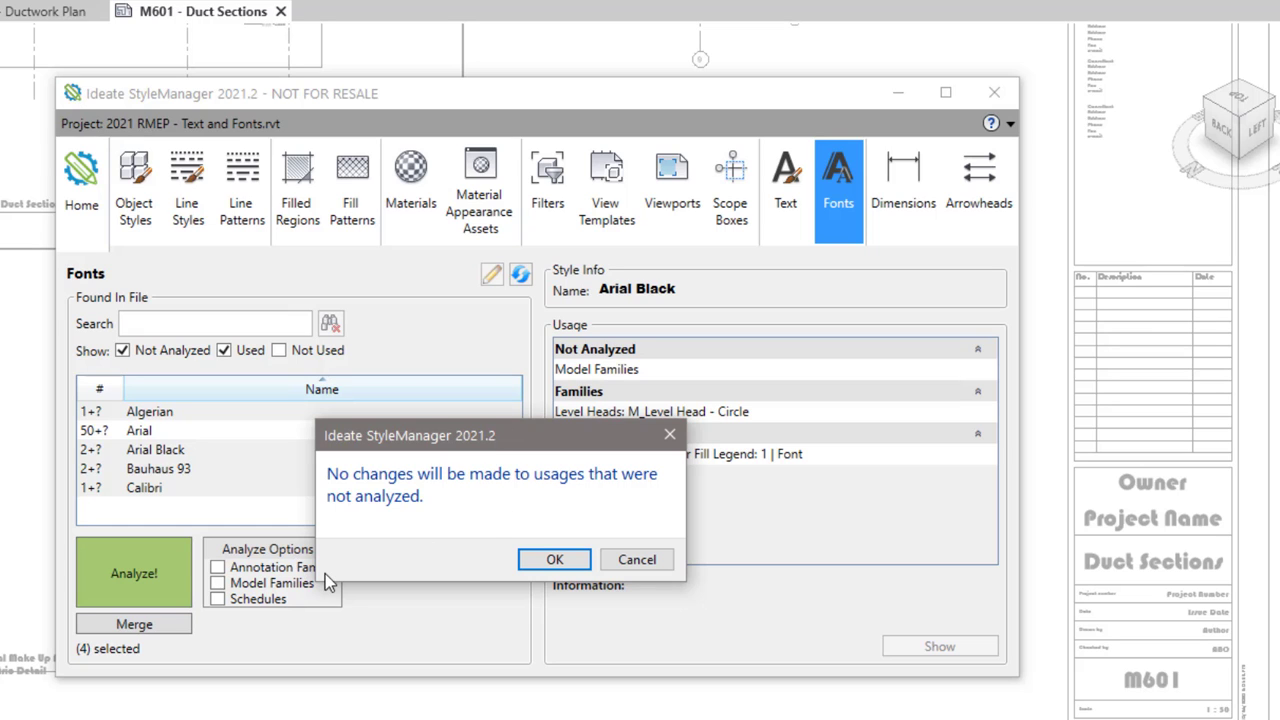
click(554, 559)
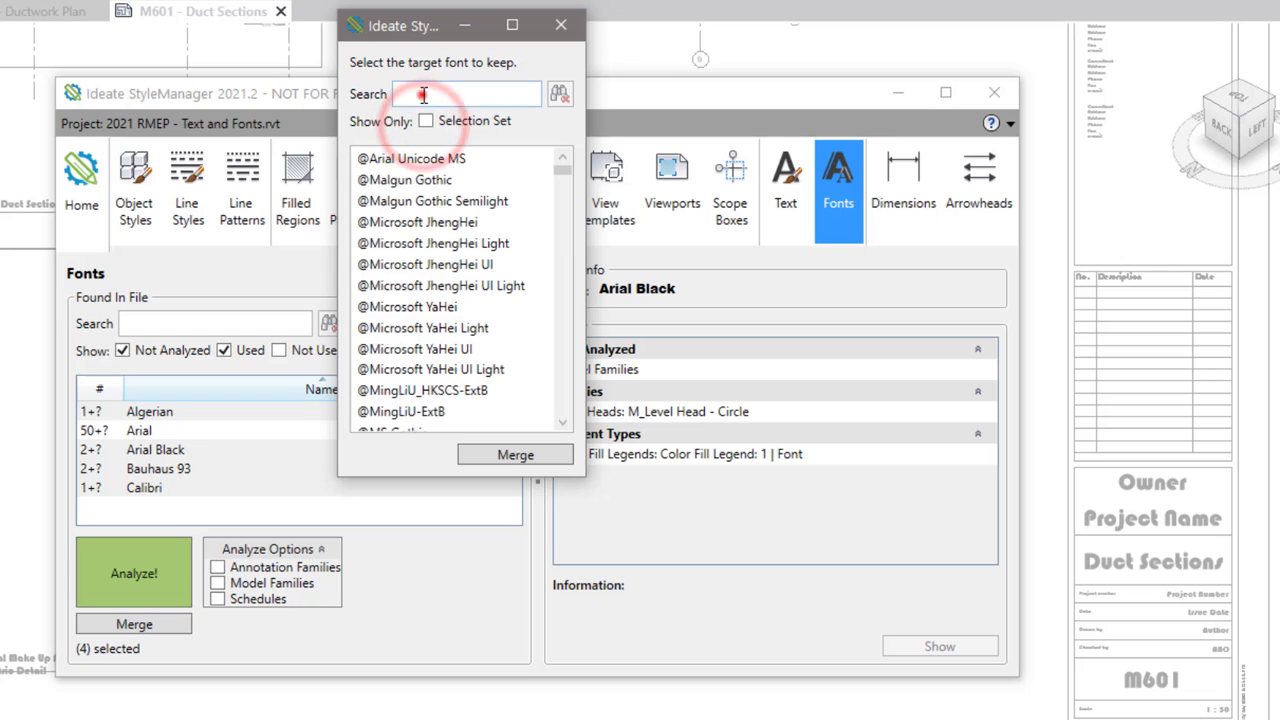
text(ari)
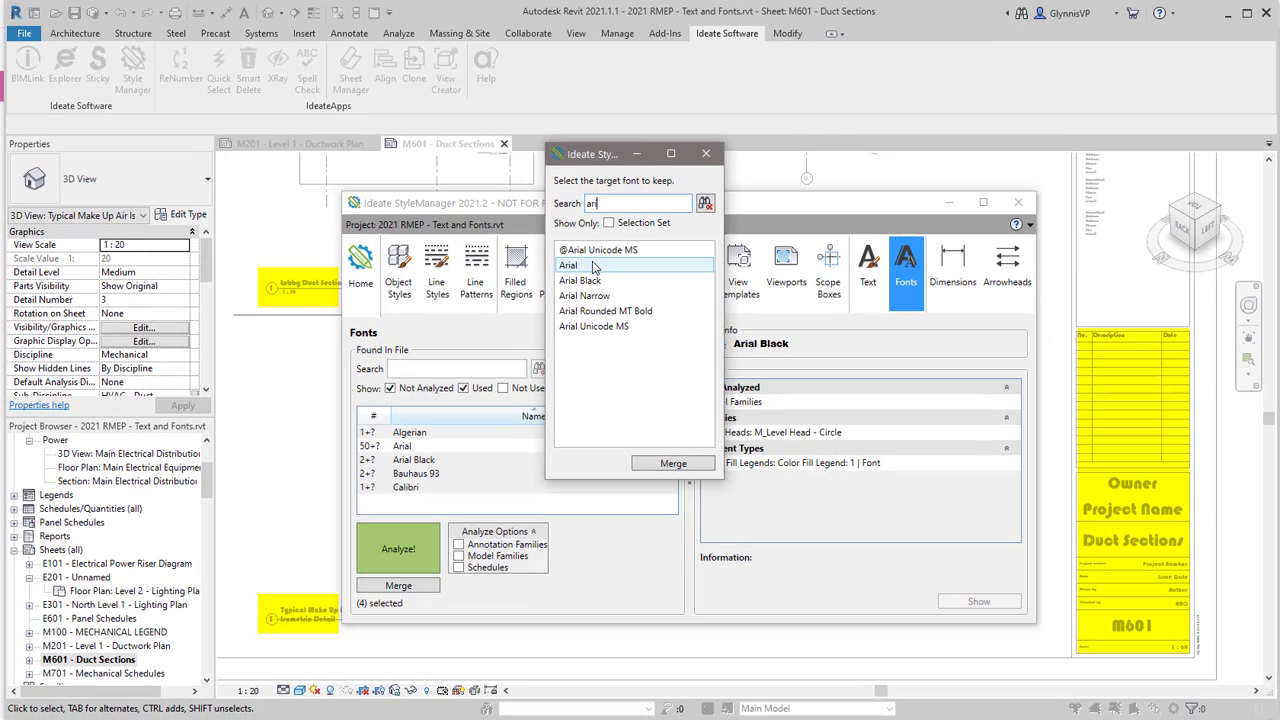
click(672, 463)
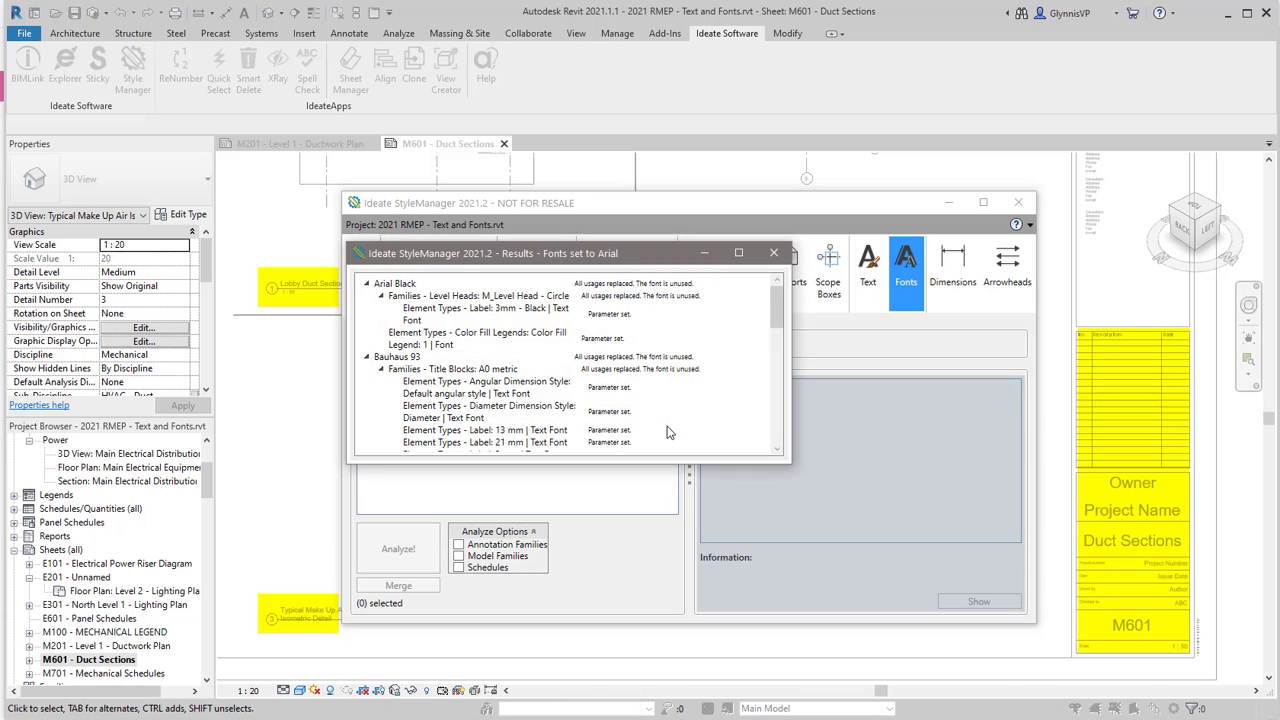
drag(778, 320, 778, 400)
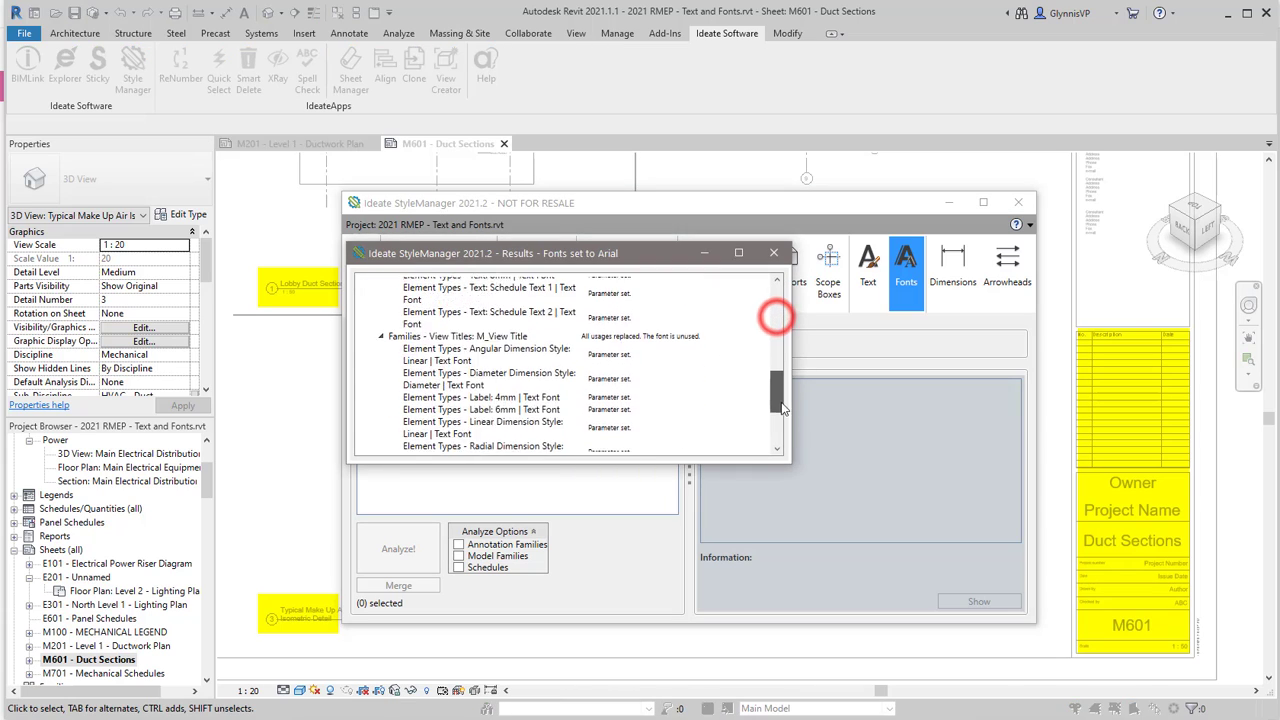
- Close the merge results and view Arial's updated usage across element types
click(773, 252)
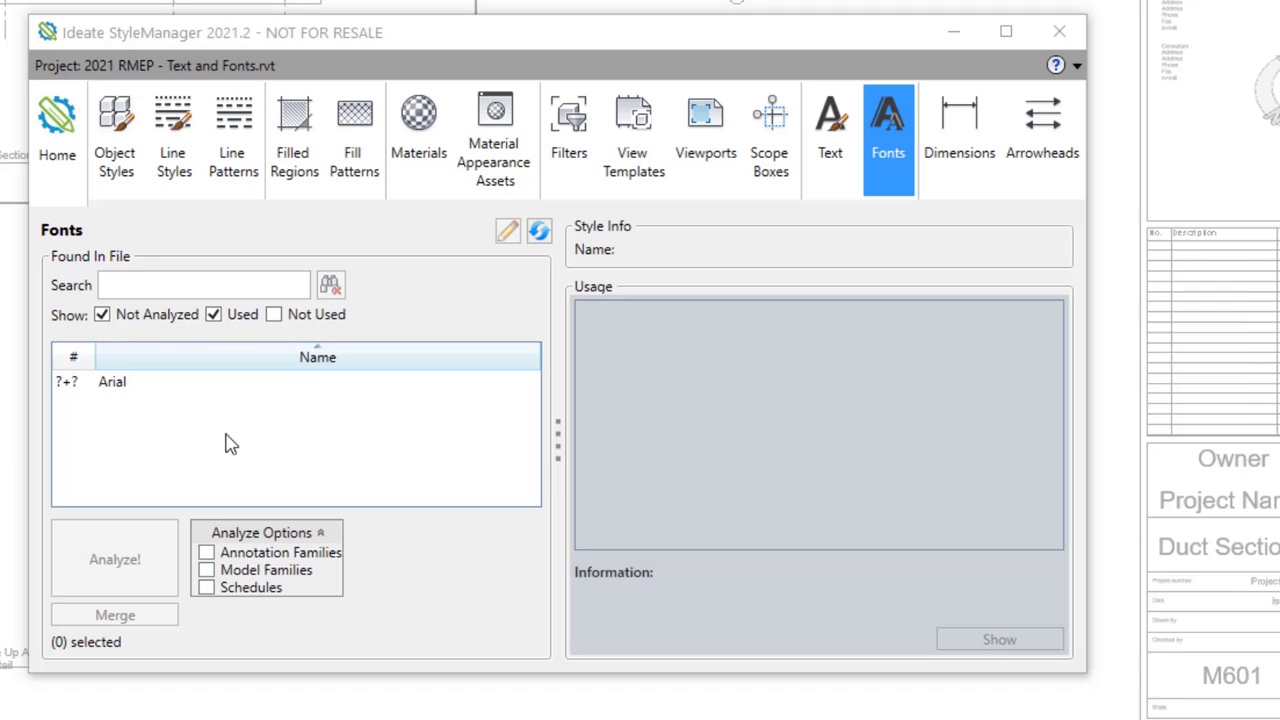
click(112, 381)
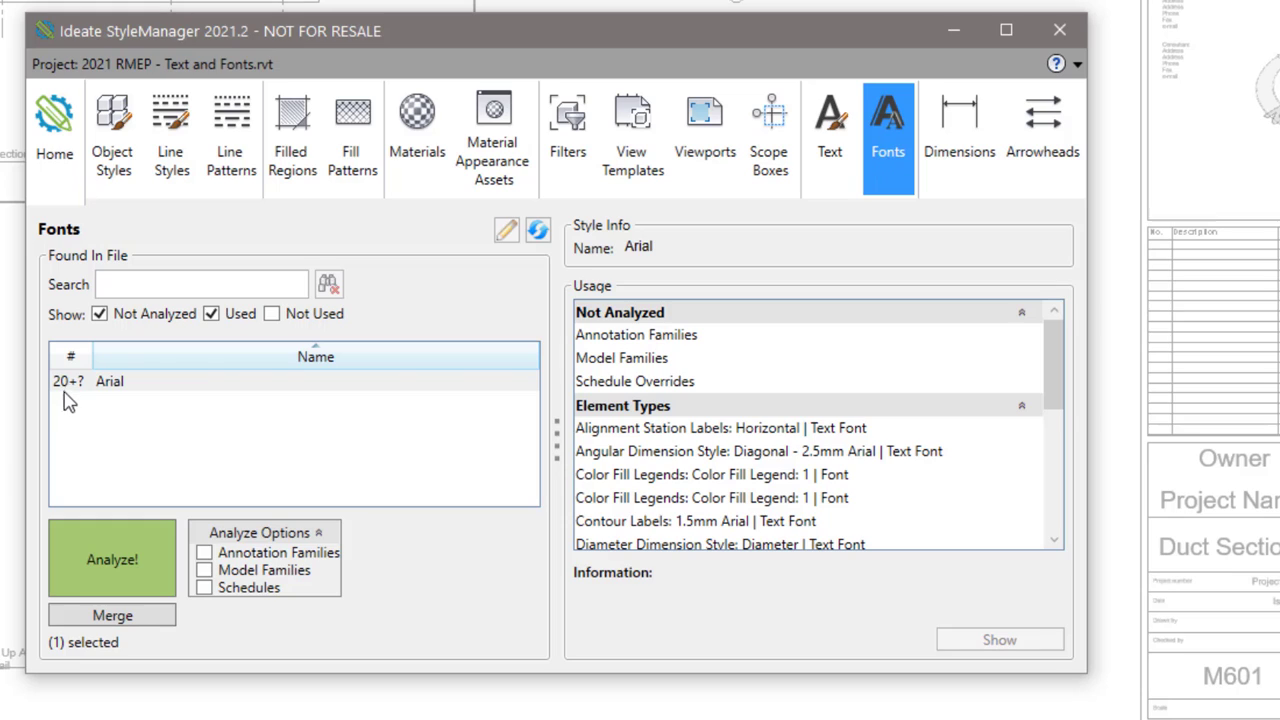
mouse_move(80, 395)
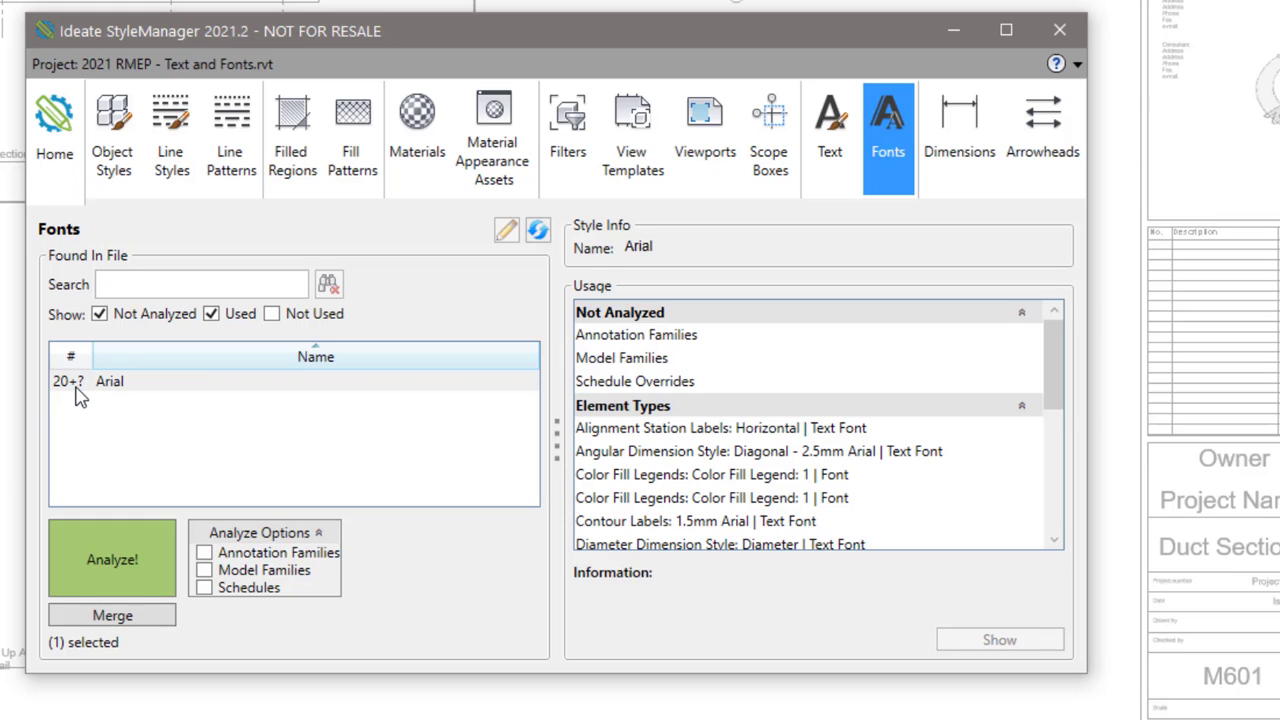
mouse_move(70, 388)
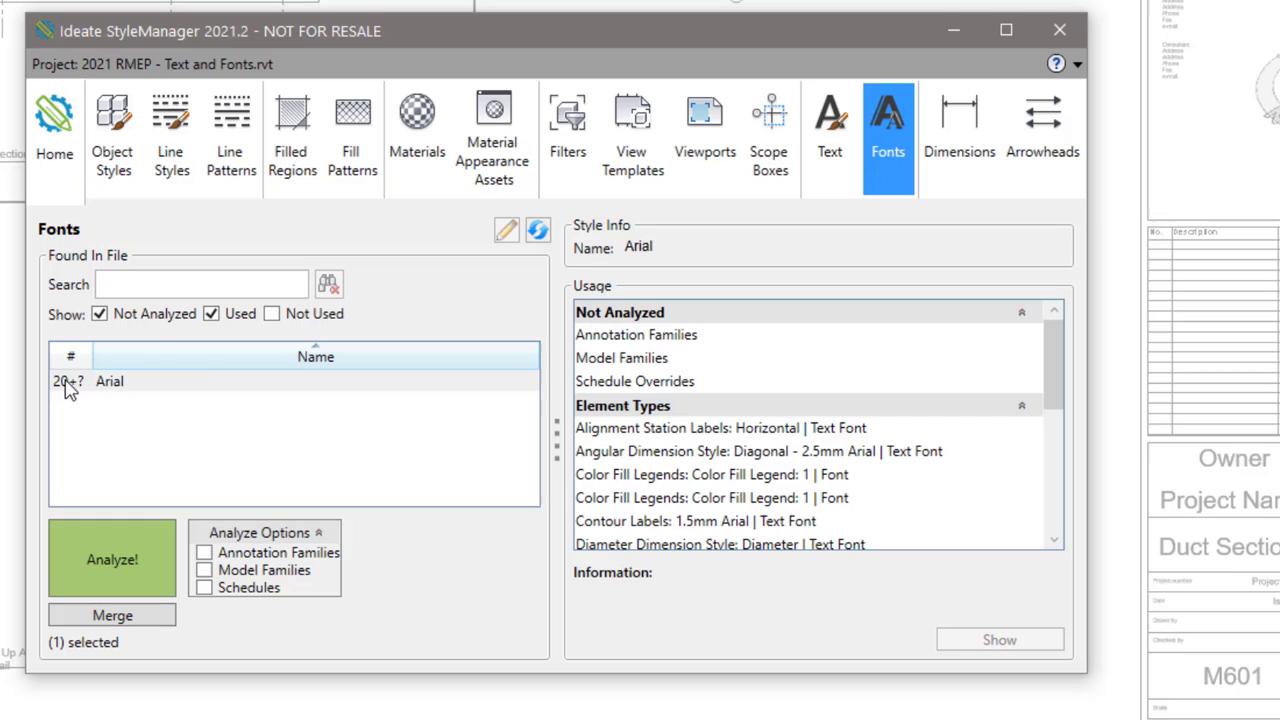
mouse_move(80, 388)
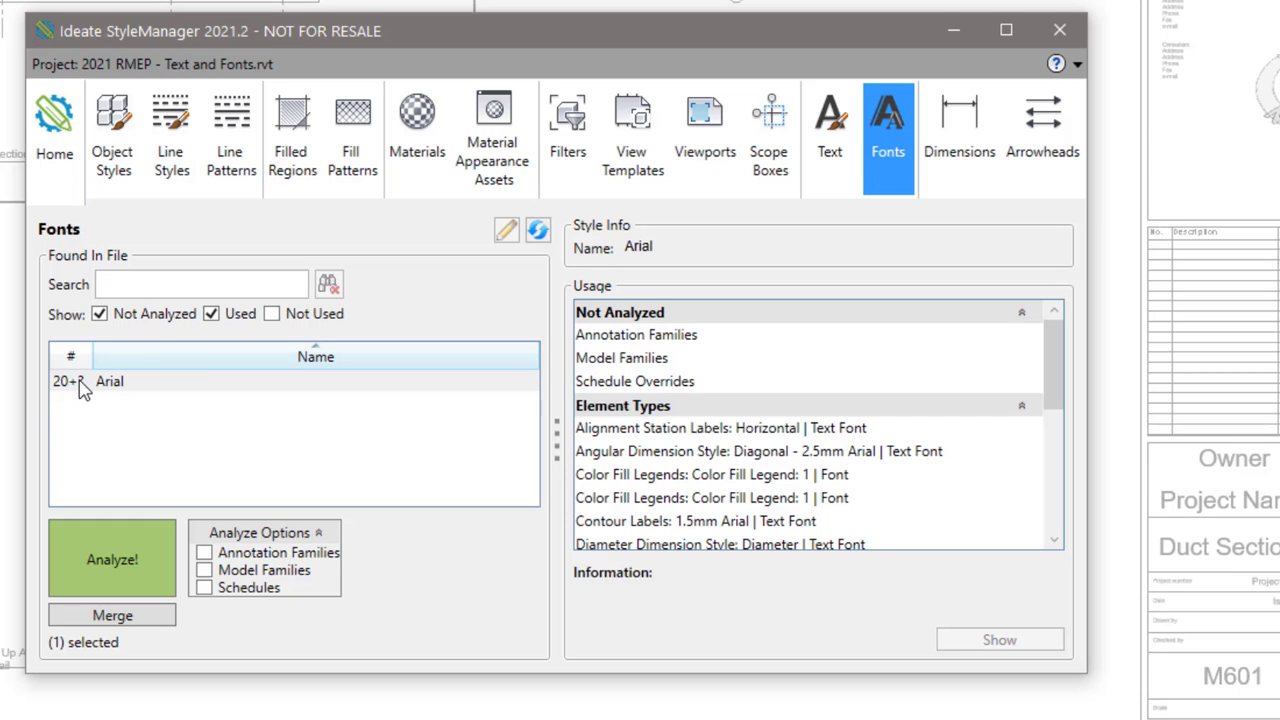
mouse_move(157, 513)
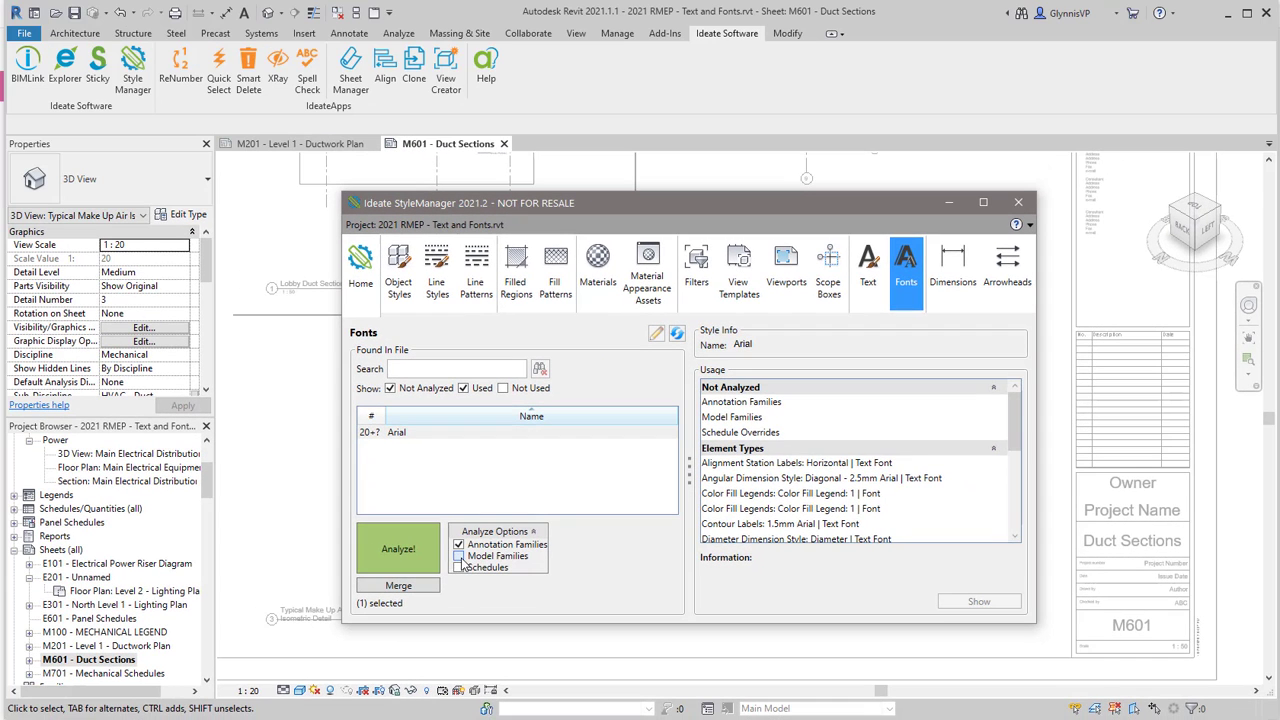
- Add Model Families to the font analysis options
click(398, 548)
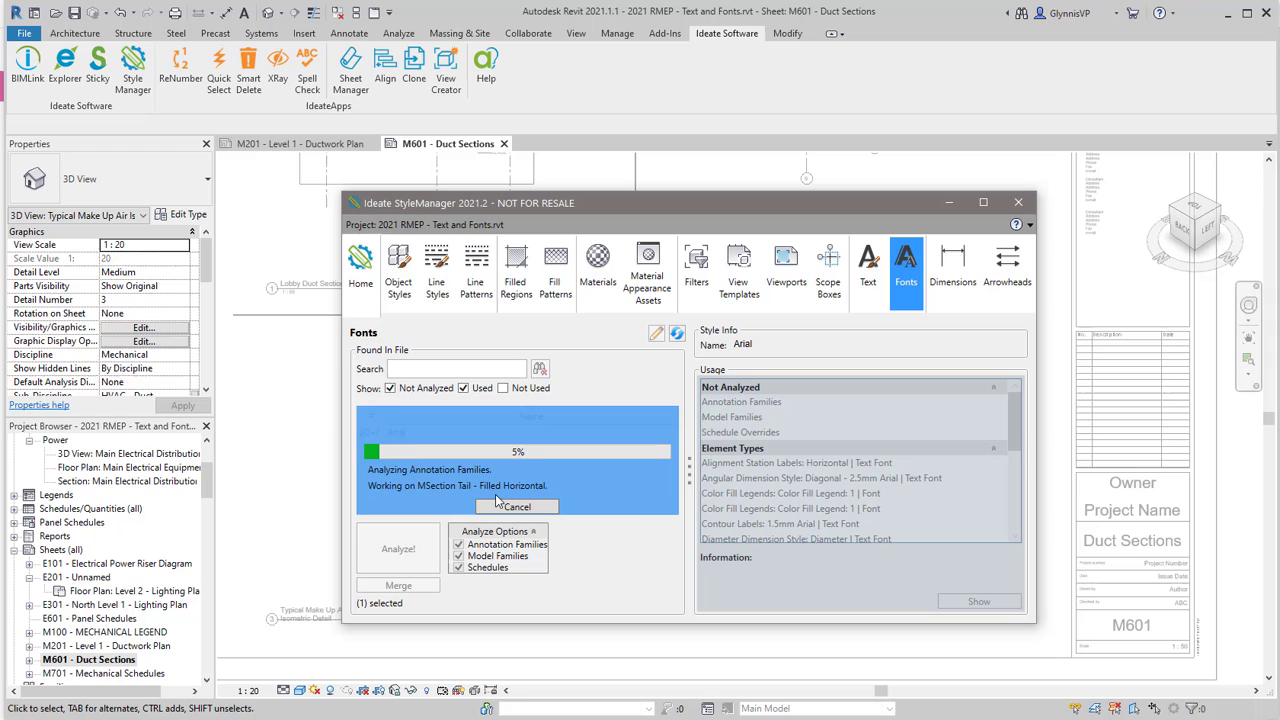